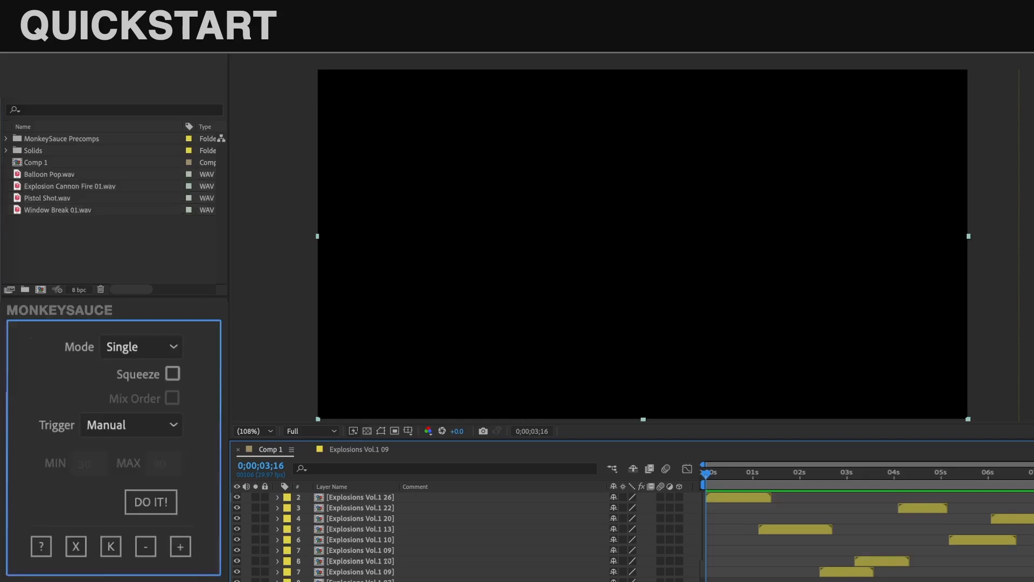
# Add Balloon Pop.wav to Comp 1 as a single-mode, manually triggered MonkeySauce layer
pyautogui.click(49, 174)
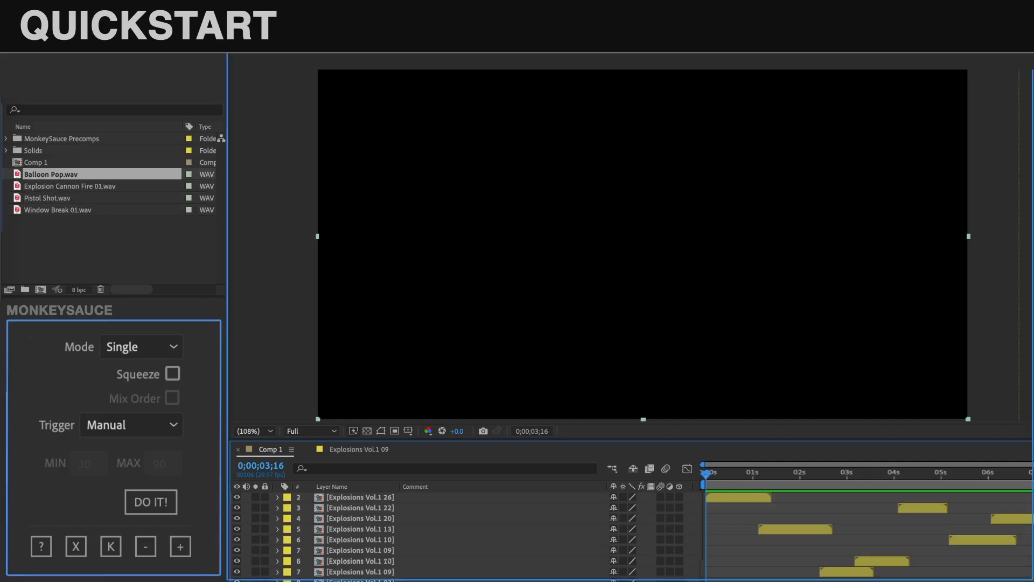
pyautogui.click(150, 501)
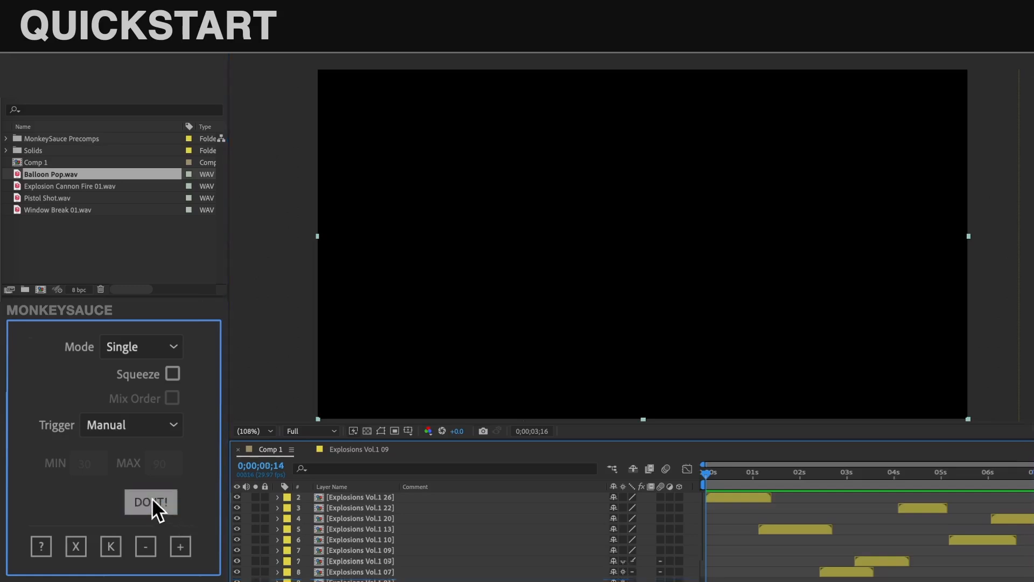
pyautogui.click(150, 502)
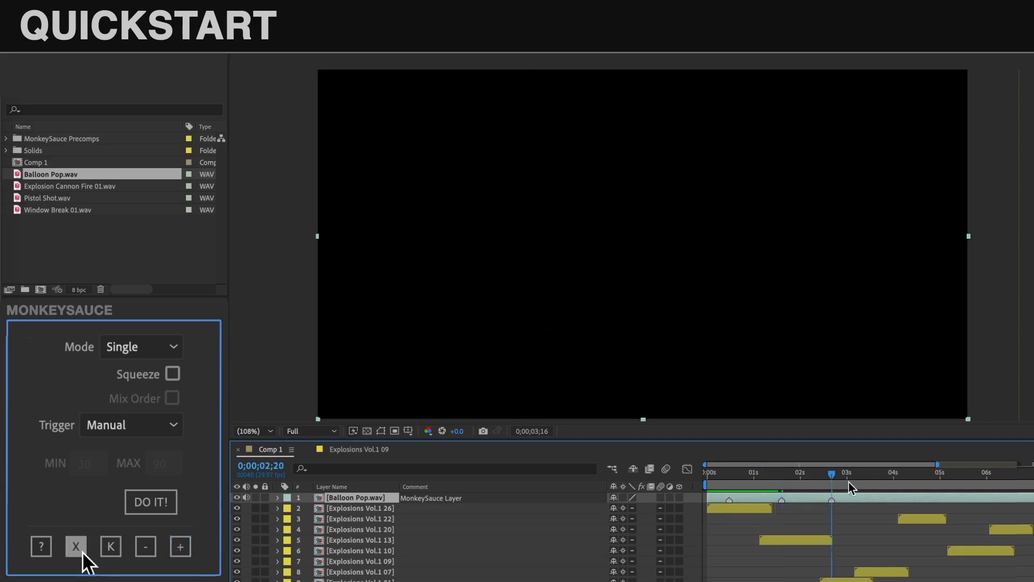
# Clear the Balloon Pop layer and generate the four WAV files in Sequence mode
pyautogui.click(75, 546)
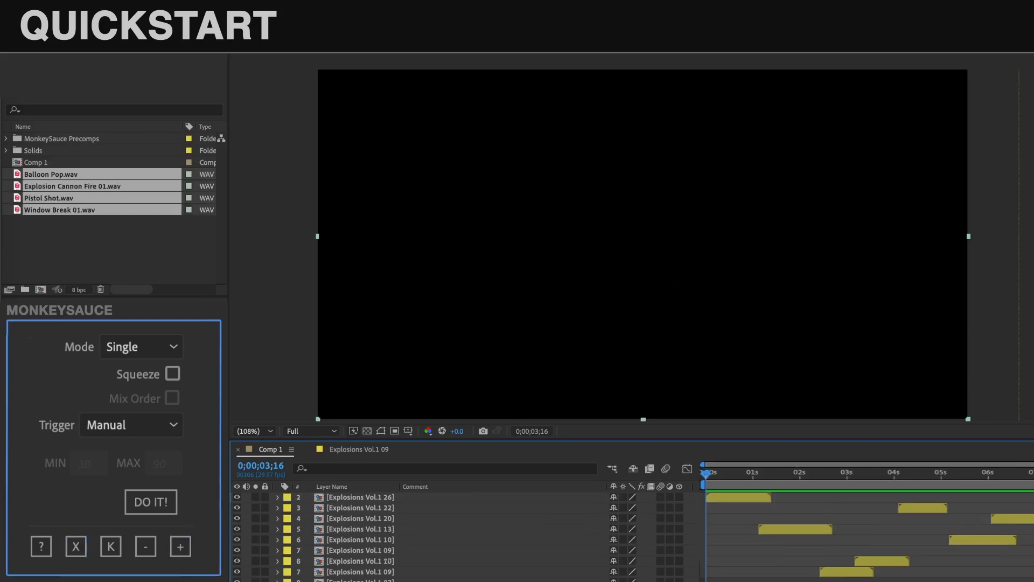
pyautogui.click(139, 346)
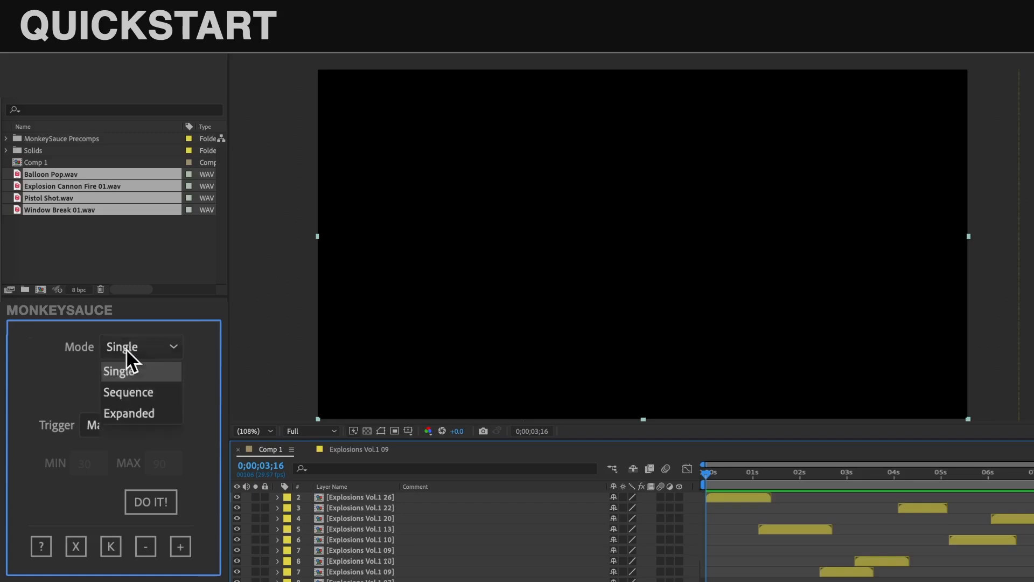
pyautogui.click(128, 391)
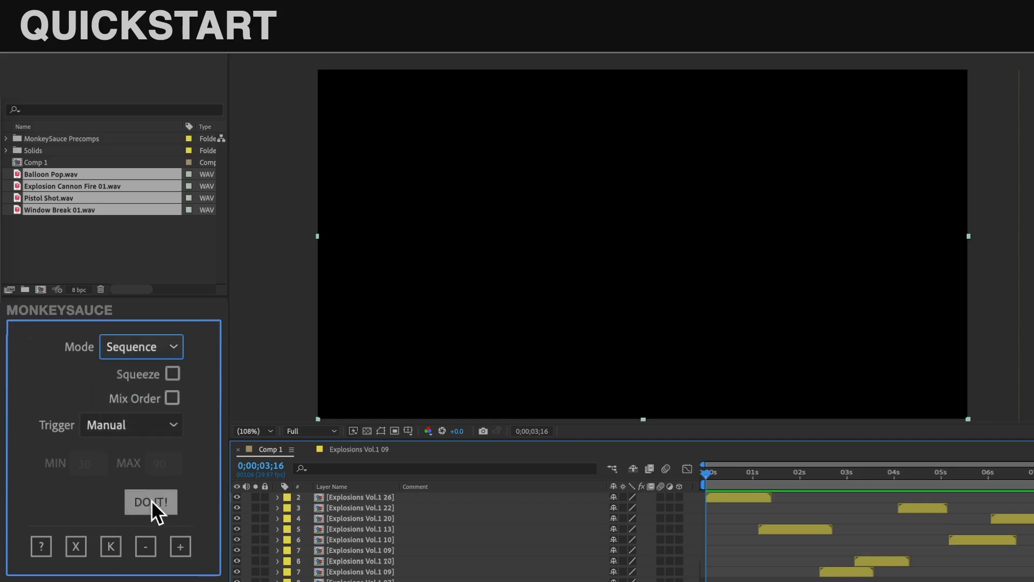
pyautogui.click(150, 501)
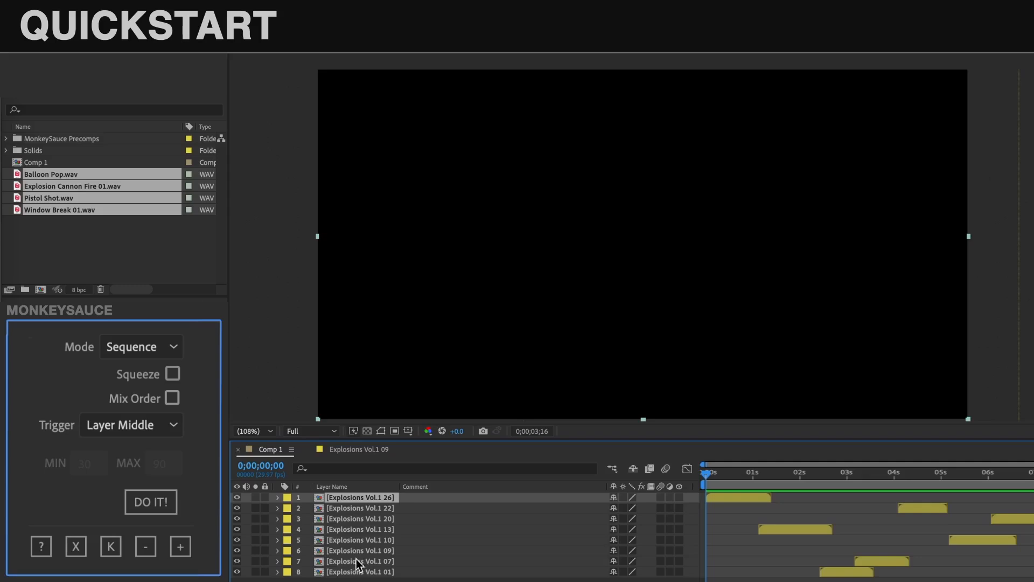
# Generate the four sequenced sounds at the Layer Middle of each selected explosion layer
pyautogui.click(150, 502)
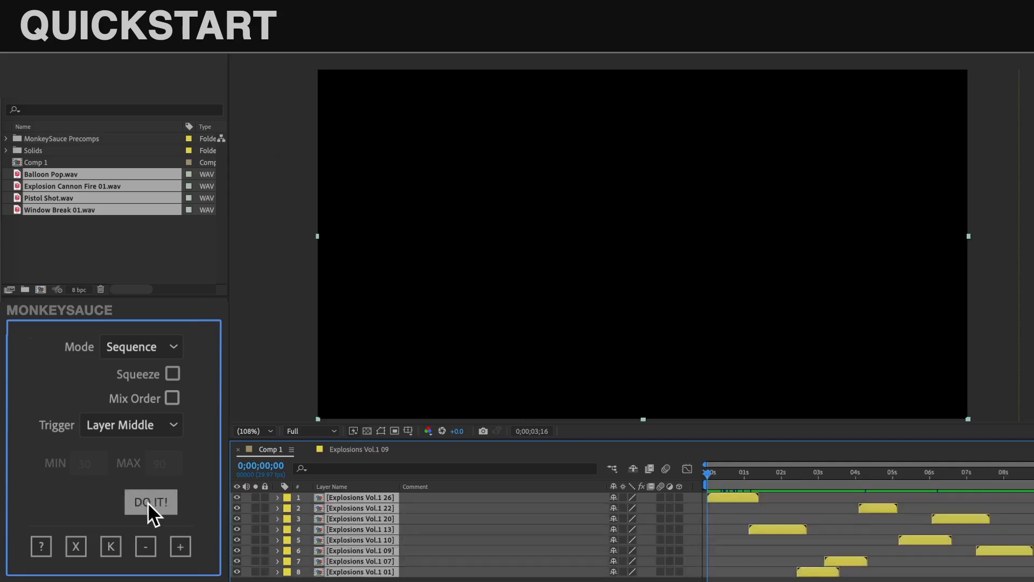
pyautogui.click(150, 502)
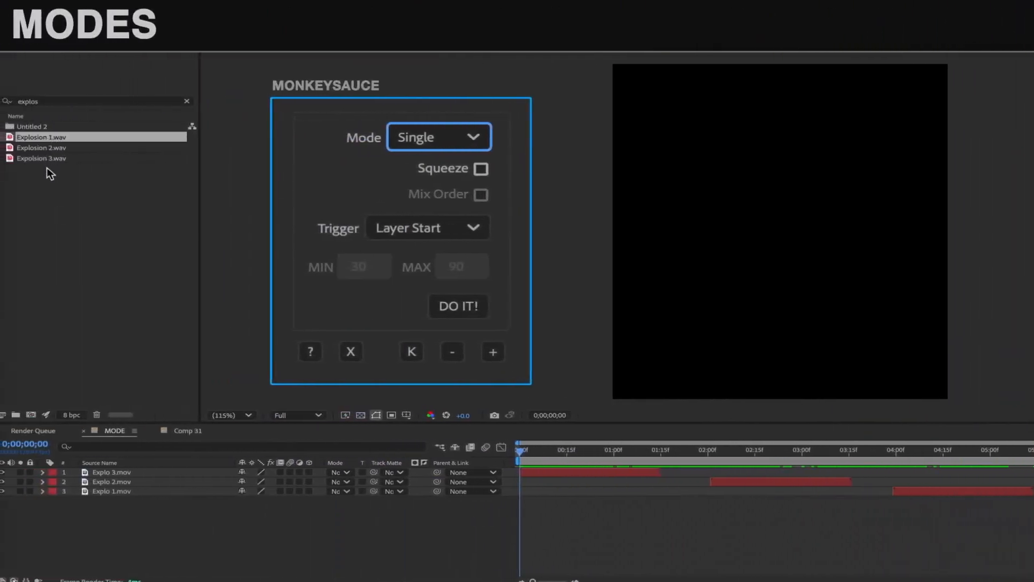
pyautogui.moveTo(91, 505)
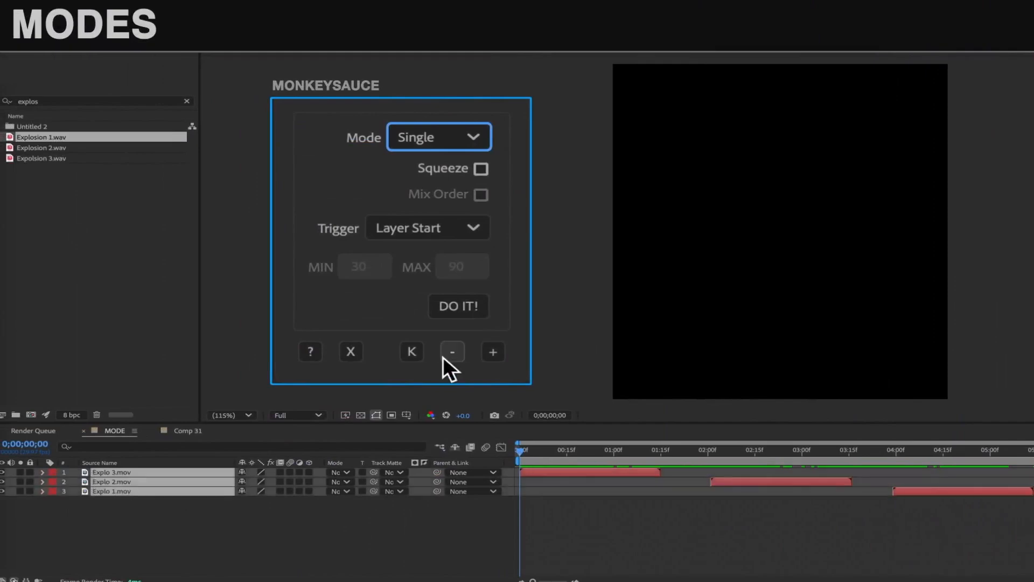
# Add Explosion 1.wav as a squeezed layer triggered at each Explo layer's start
pyautogui.click(458, 306)
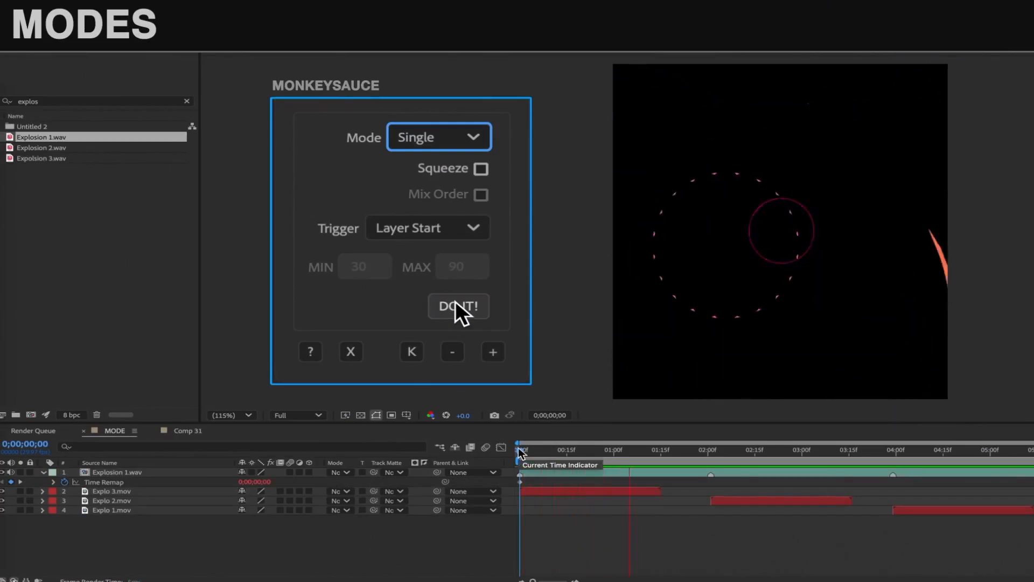
pyautogui.click(458, 306)
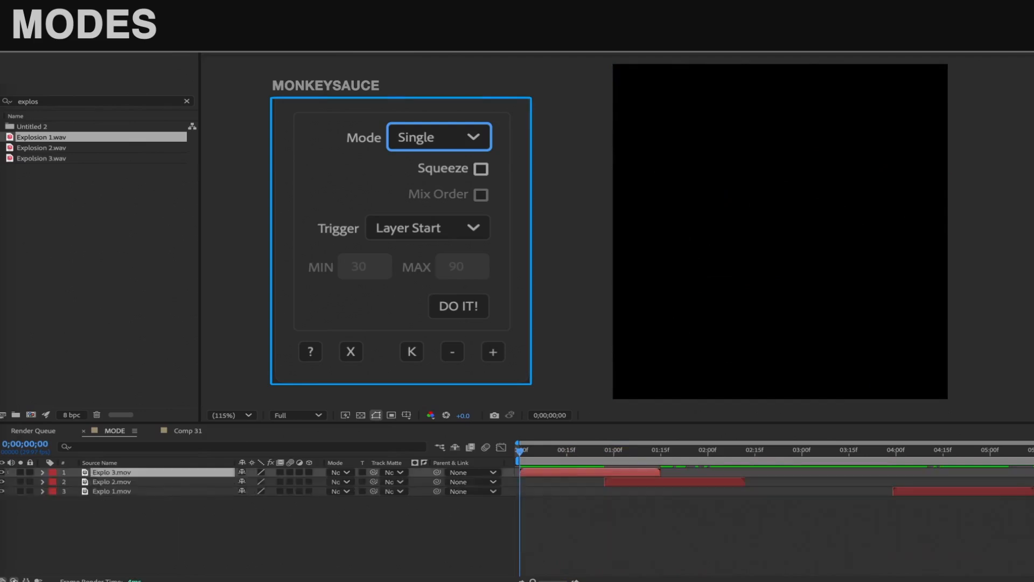
pyautogui.click(481, 169)
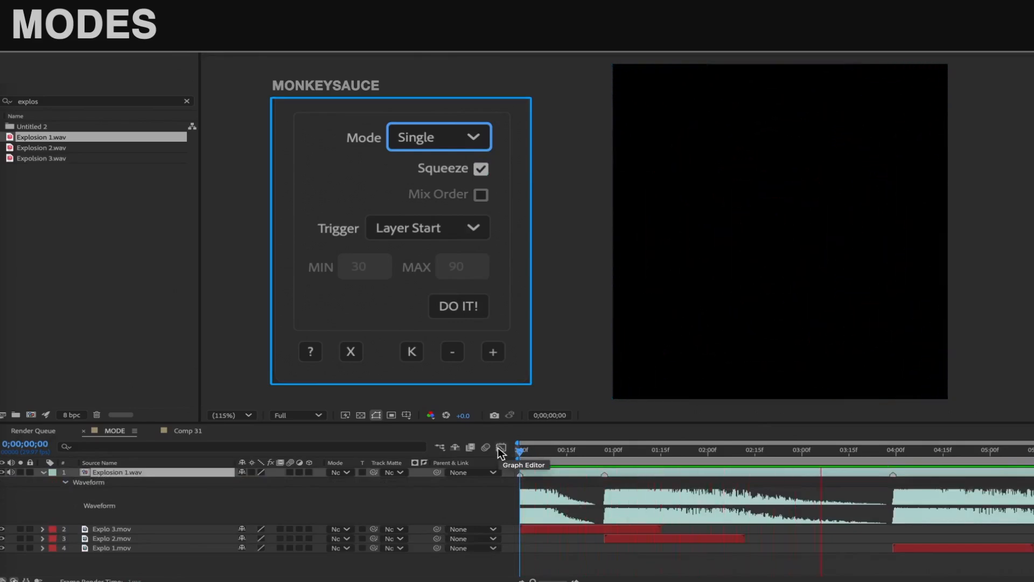
pyautogui.click(437, 136)
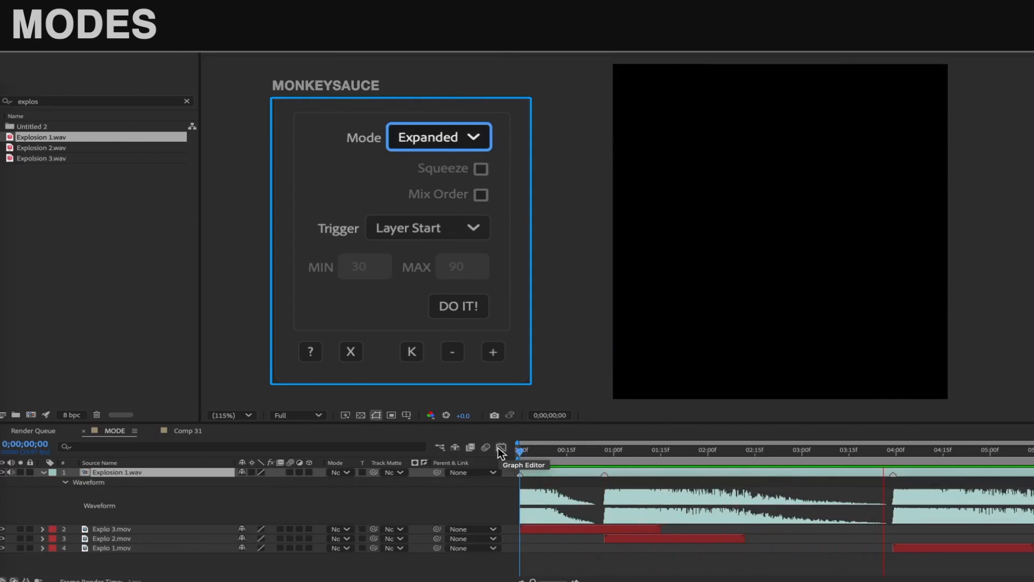
pyautogui.click(438, 136)
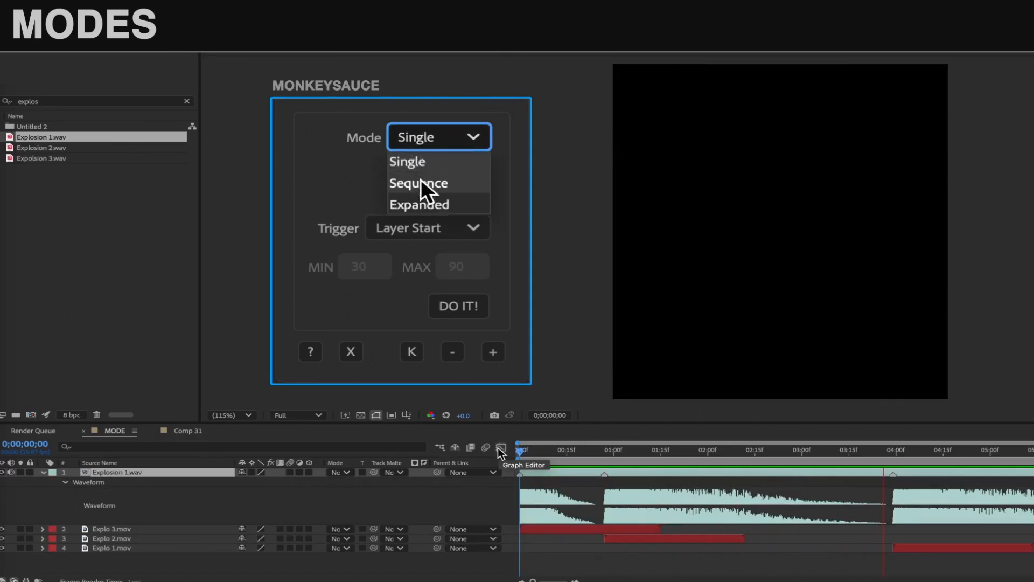
# Set Mode to Sequence and select Explosion 1–3.wav for layer-start triggering
pyautogui.click(418, 183)
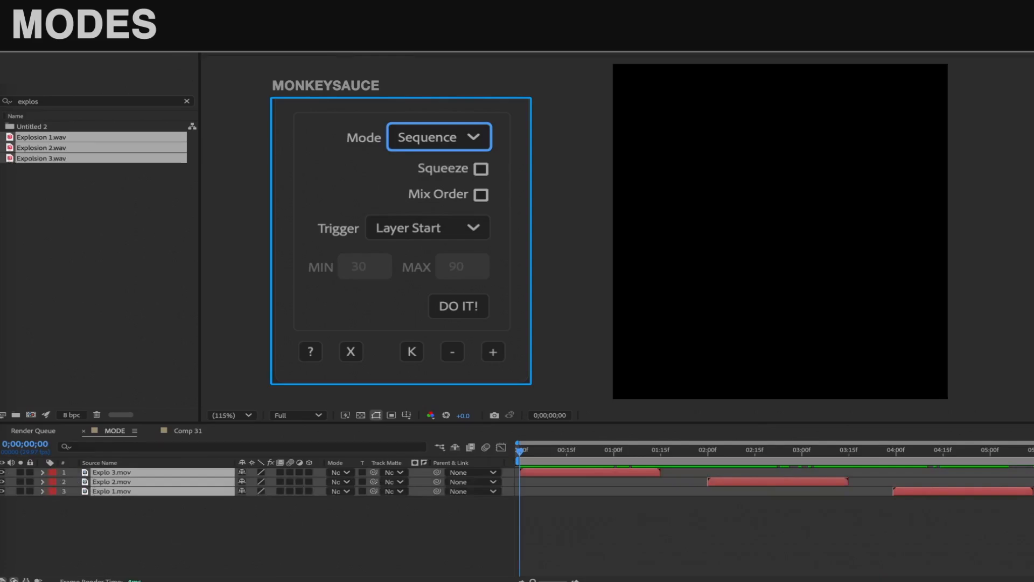
pyautogui.click(481, 194)
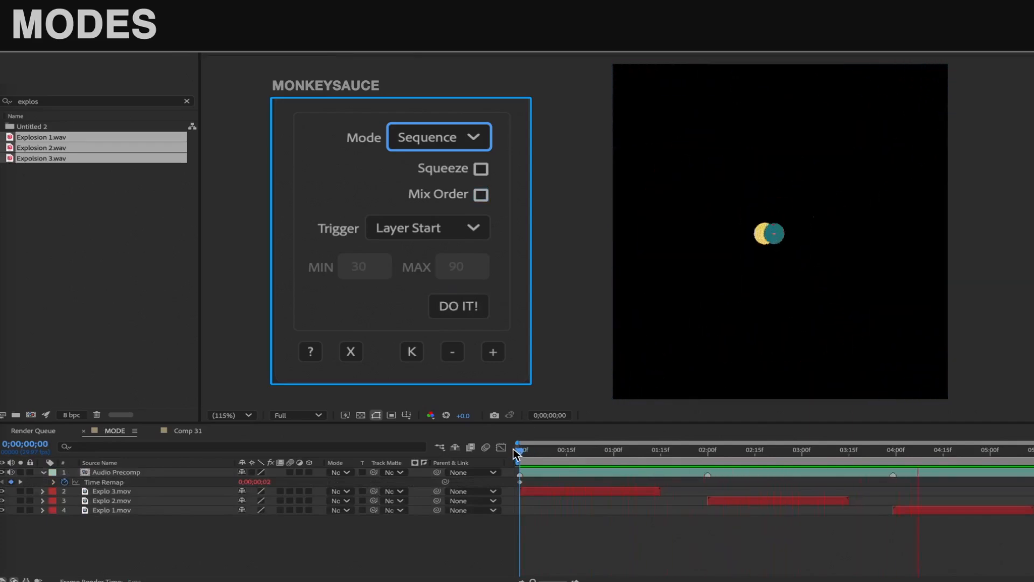
pyautogui.click(438, 137)
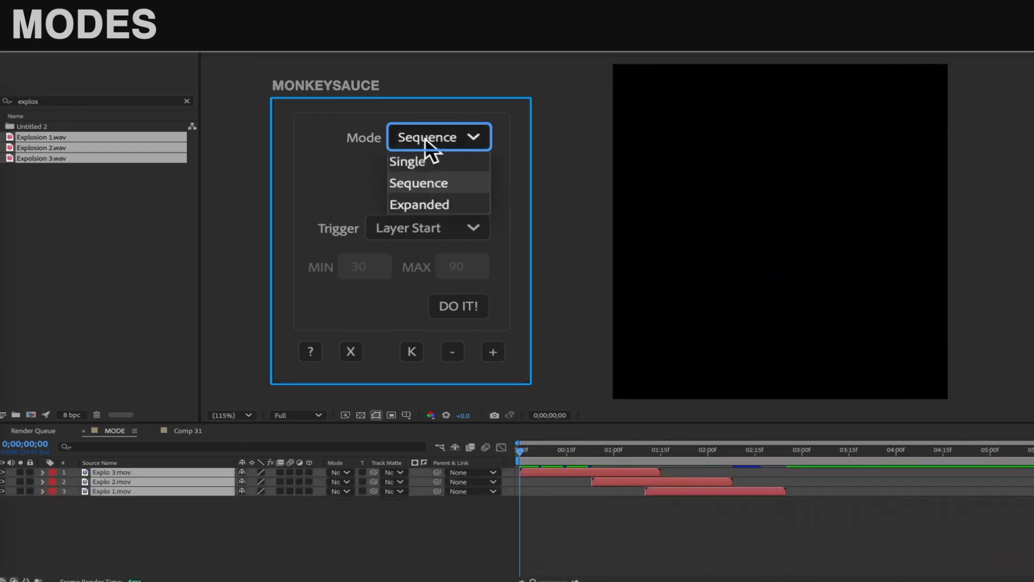
# Choose Expanded in the MonkeySauce Mode dropdown for the three explosion sounds
pyautogui.click(419, 205)
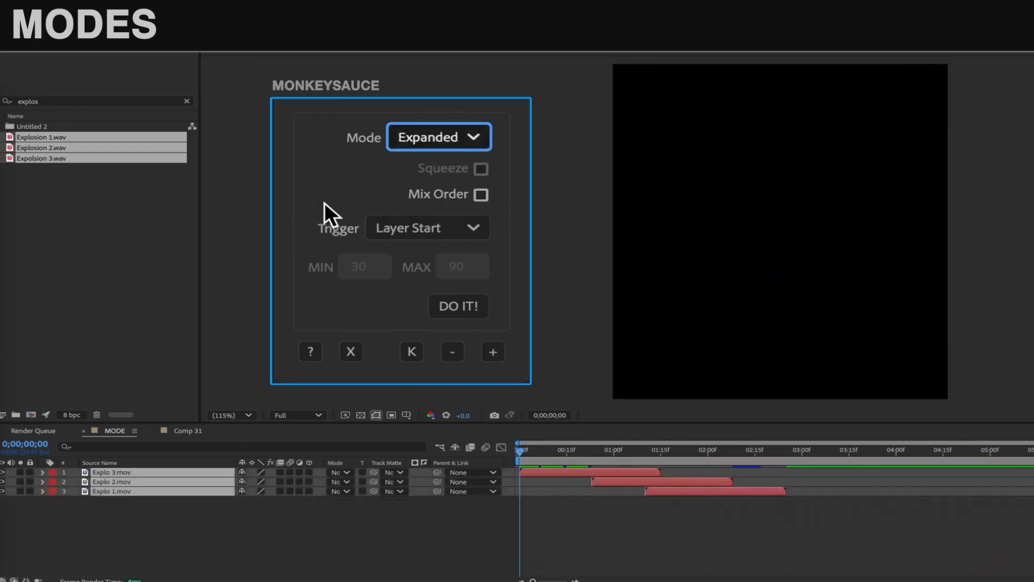
pyautogui.click(458, 305)
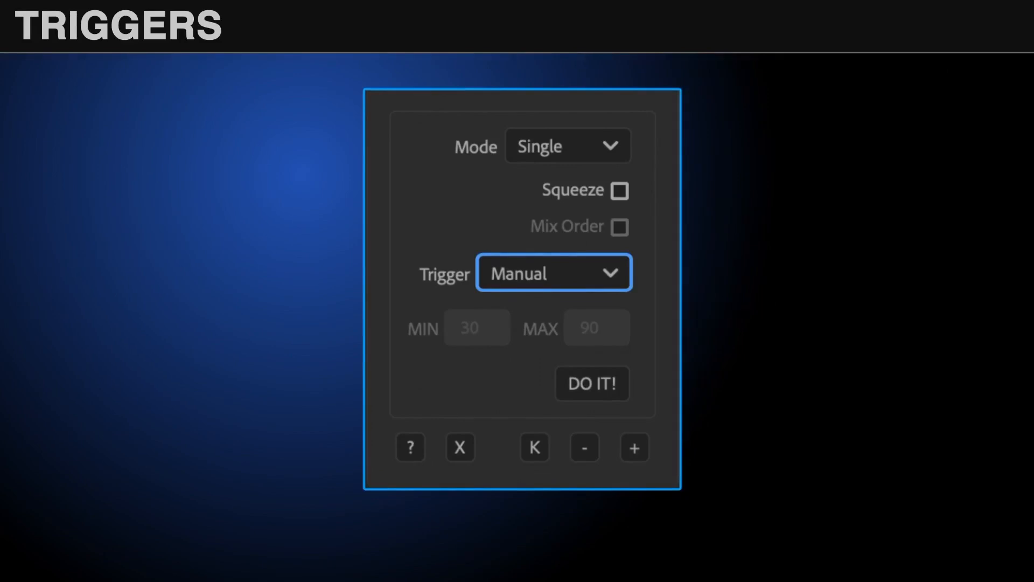
# Show the trigger types: Manual, Repeat, Random, Layer Start/Middle/End, Marker Sync, Random Sync
pyautogui.click(552, 273)
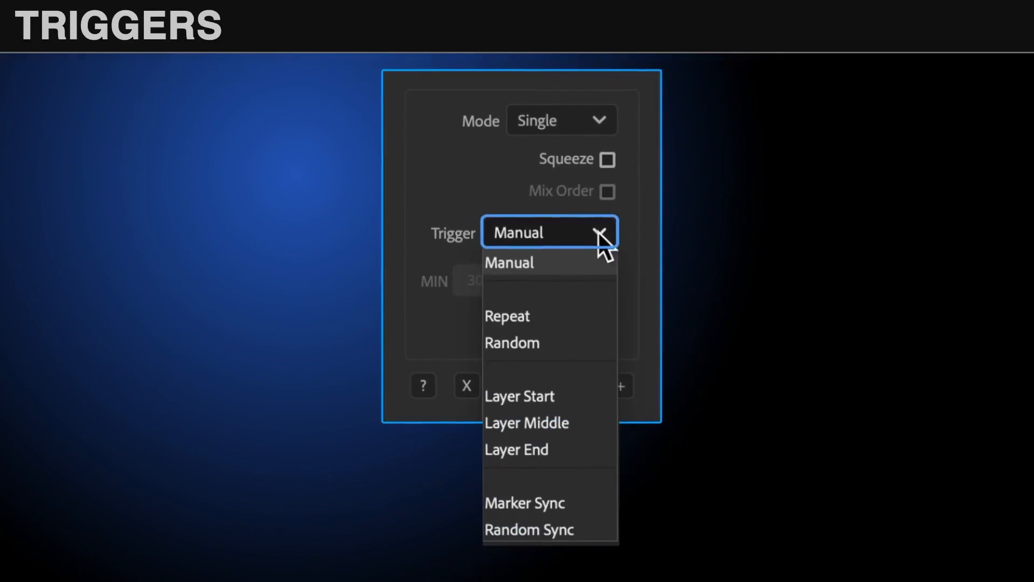
pyautogui.click(508, 261)
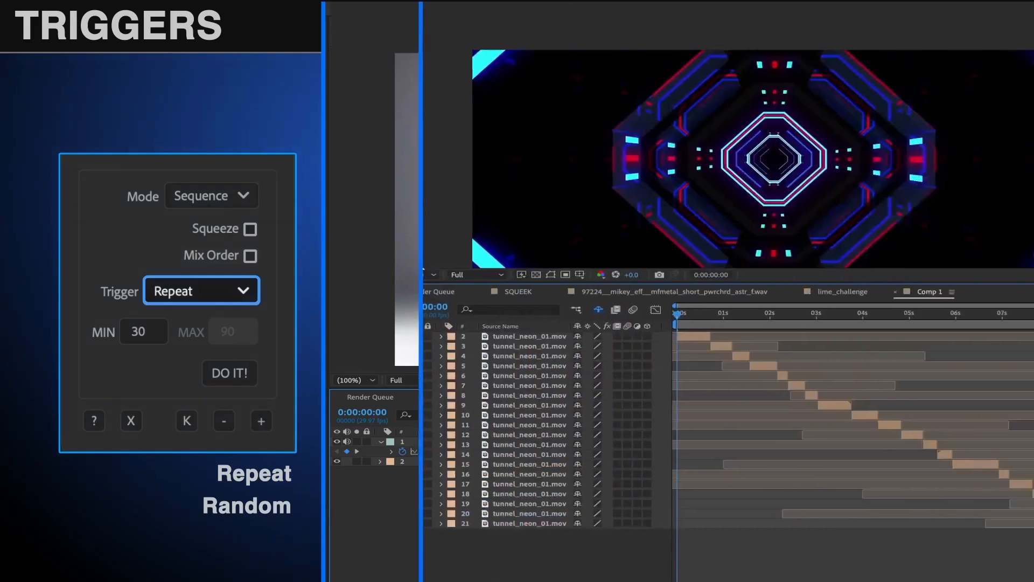
# Lay out staggered tunnel_neon_01.mov copies with Sequence mode and Repeat trigger, MIN 30
pyautogui.click(200, 291)
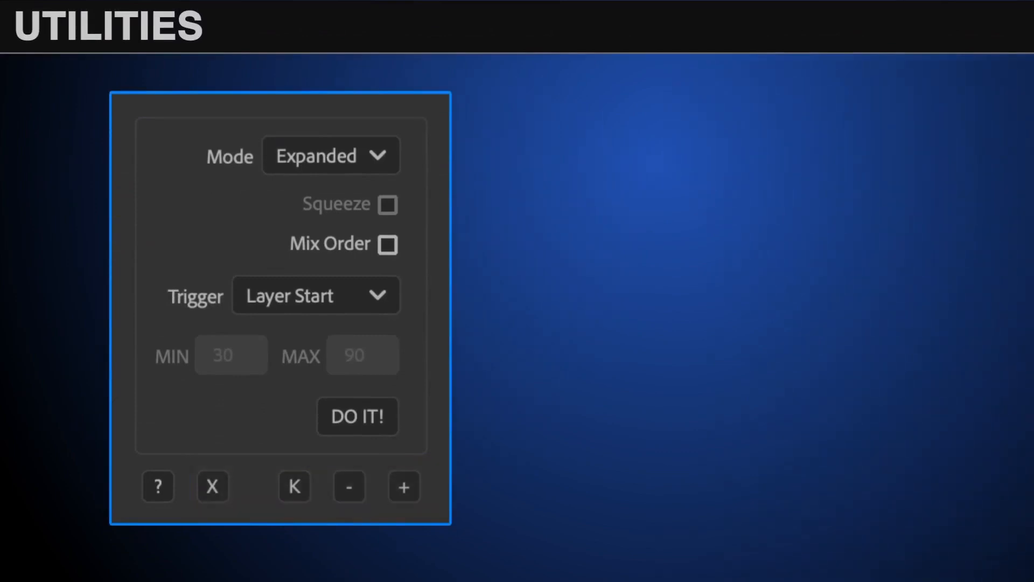
pyautogui.click(212, 487)
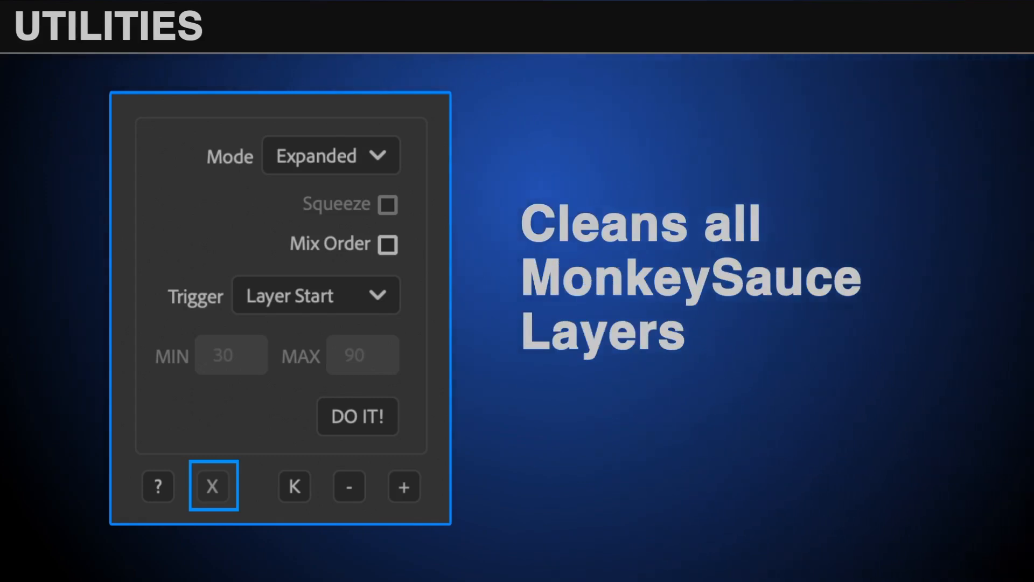
pyautogui.click(294, 486)
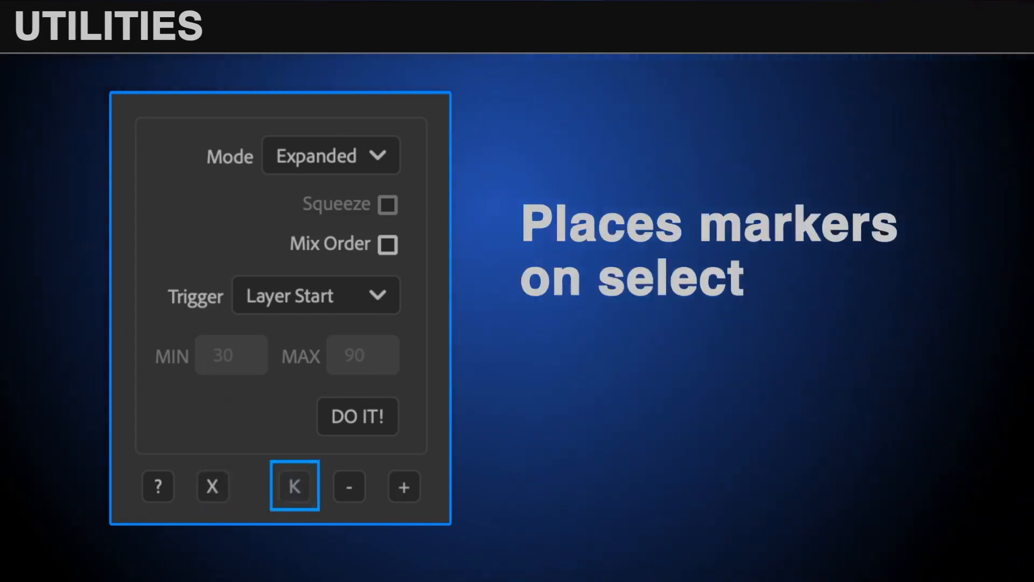